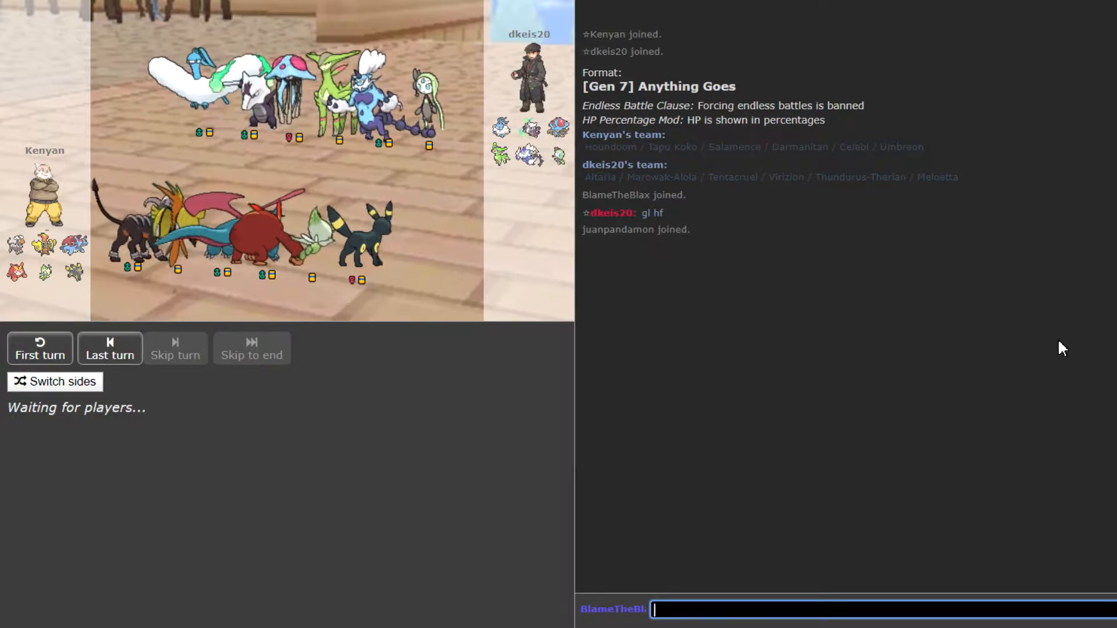
{"action": "mouse_move", "coordinate": [1062, 349]}
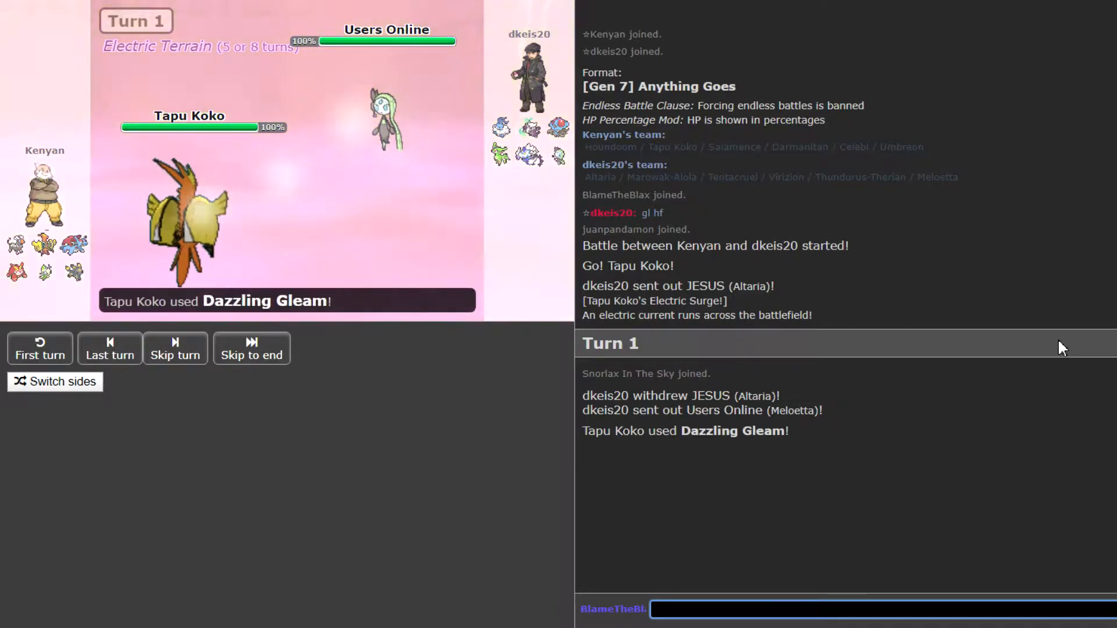
Skip through Turns 1 and 2, where Celebi takes Relic Song and heals to 84%
{"action": "left_click", "coordinate": [174, 349]}
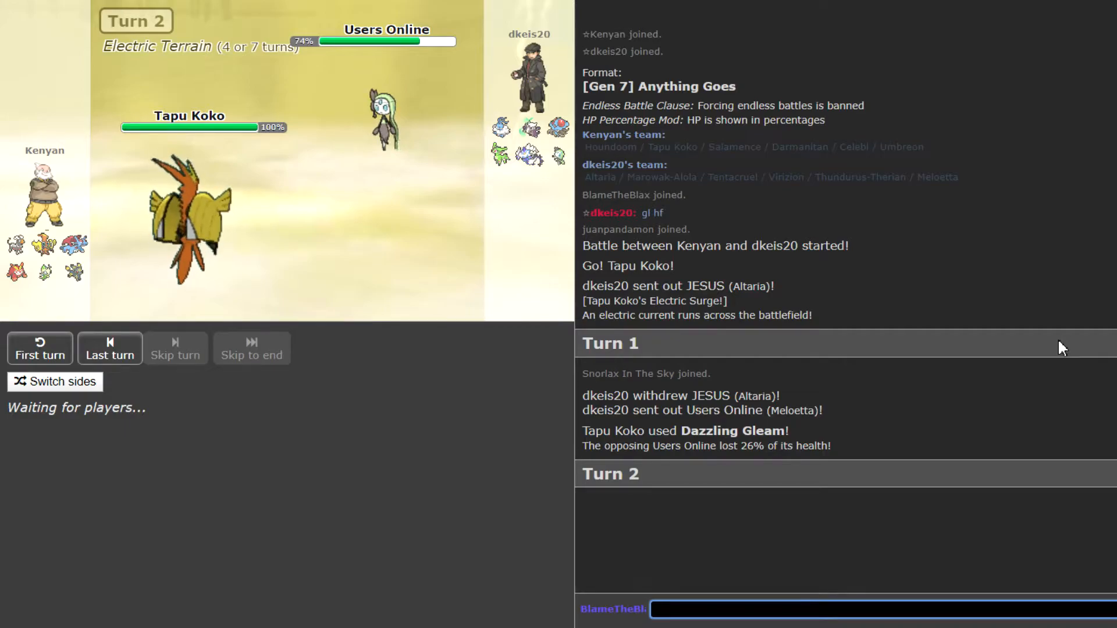
{"action": "left_click", "coordinate": [176, 349]}
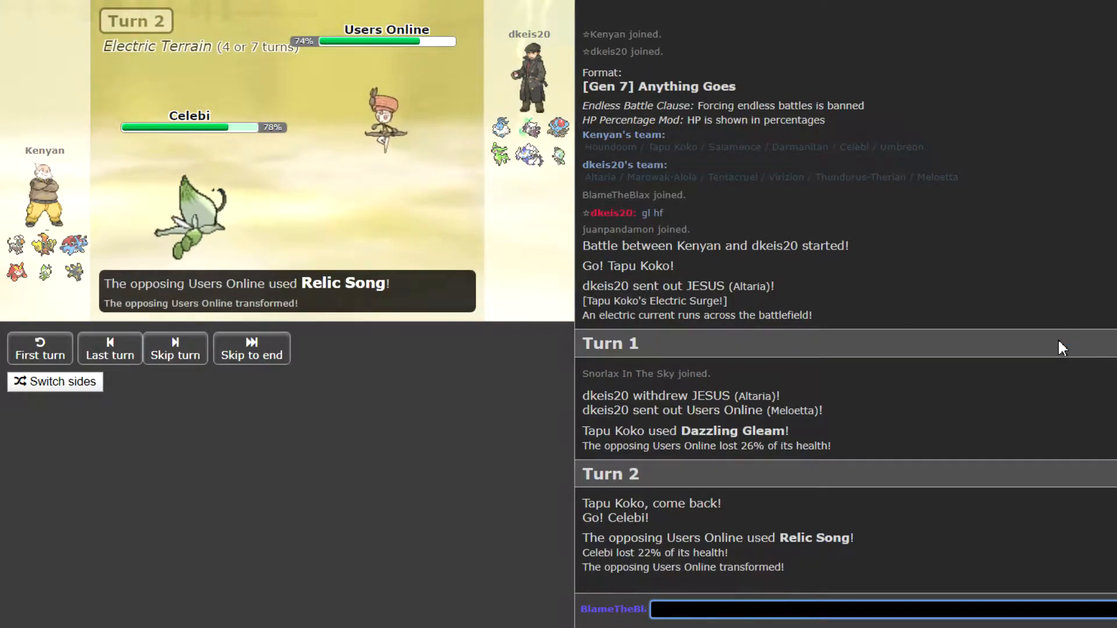
{"action": "left_click", "coordinate": [174, 349]}
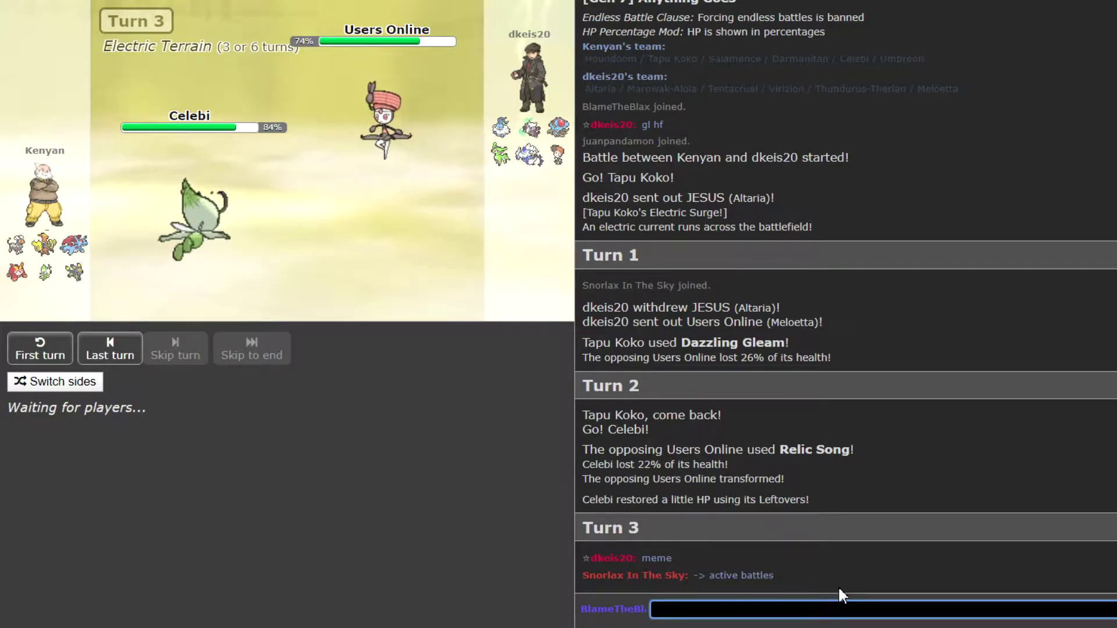
Skip through Turns 3 and 4 as Knock Off drops Celebi to 8%
{"action": "left_click", "coordinate": [175, 348]}
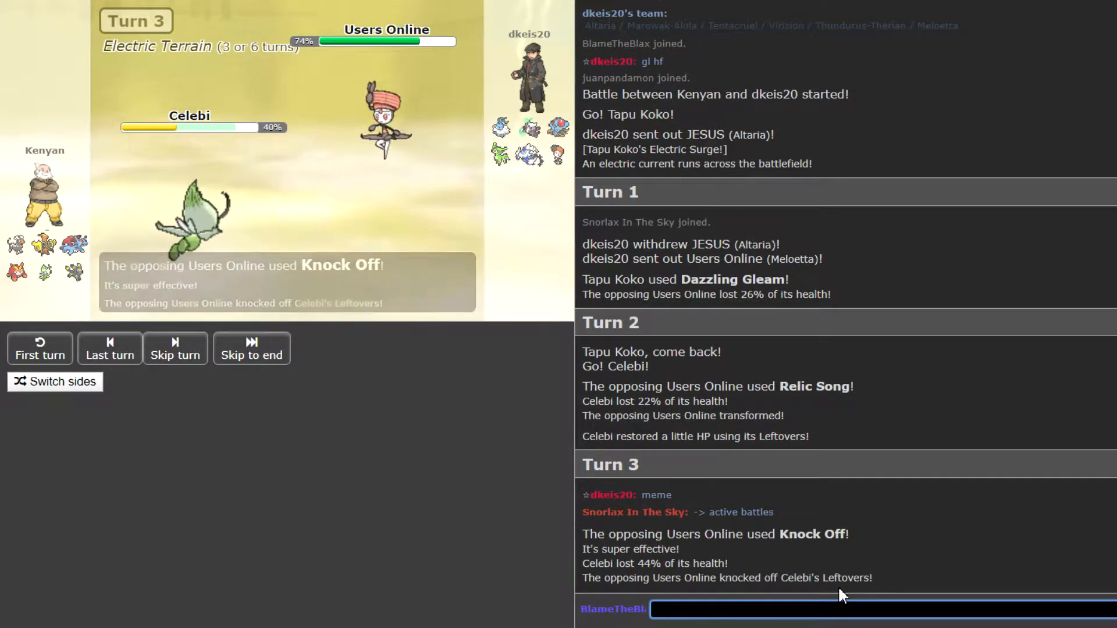
{"action": "left_click", "coordinate": [175, 349]}
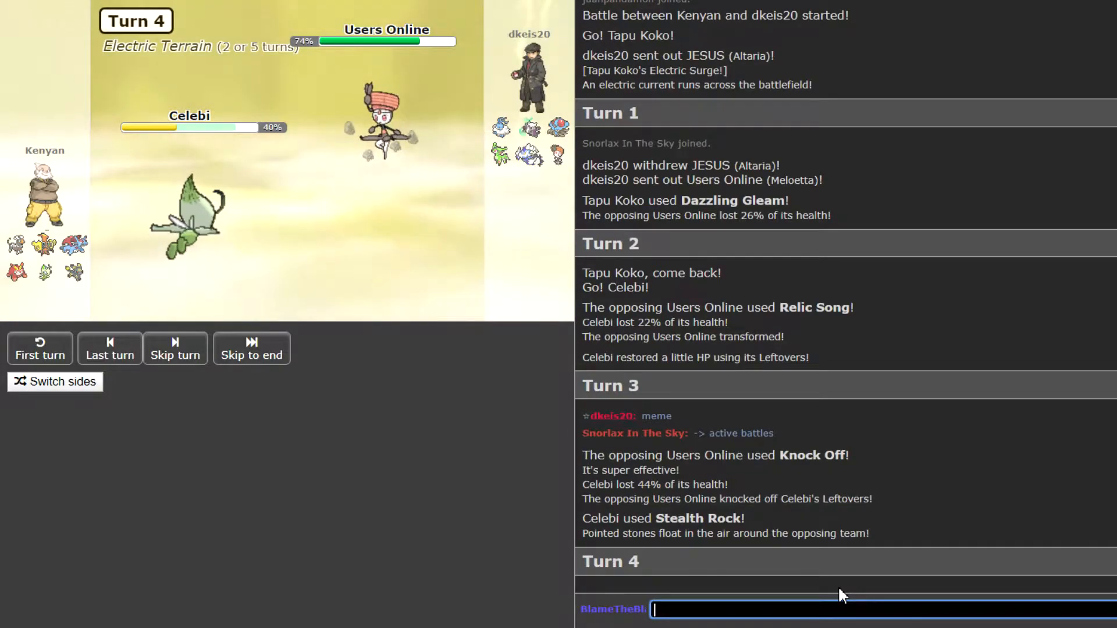
{"action": "left_click", "coordinate": [109, 348]}
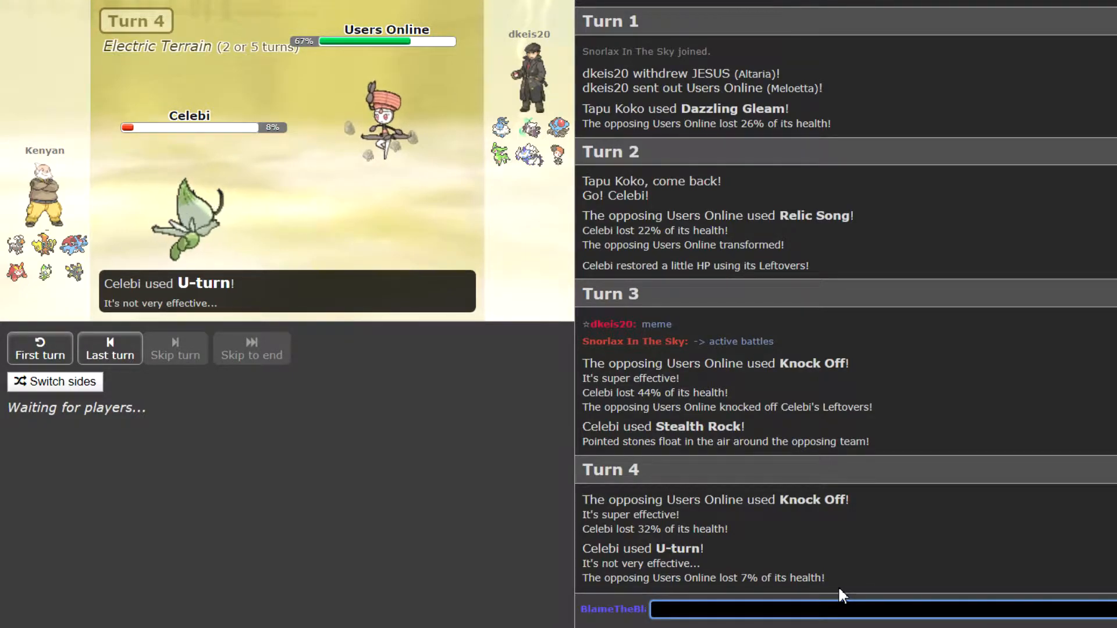
Skip through Turn 5 and scroll the log up to review Tapu Koko's return
{"action": "left_click", "coordinate": [175, 348]}
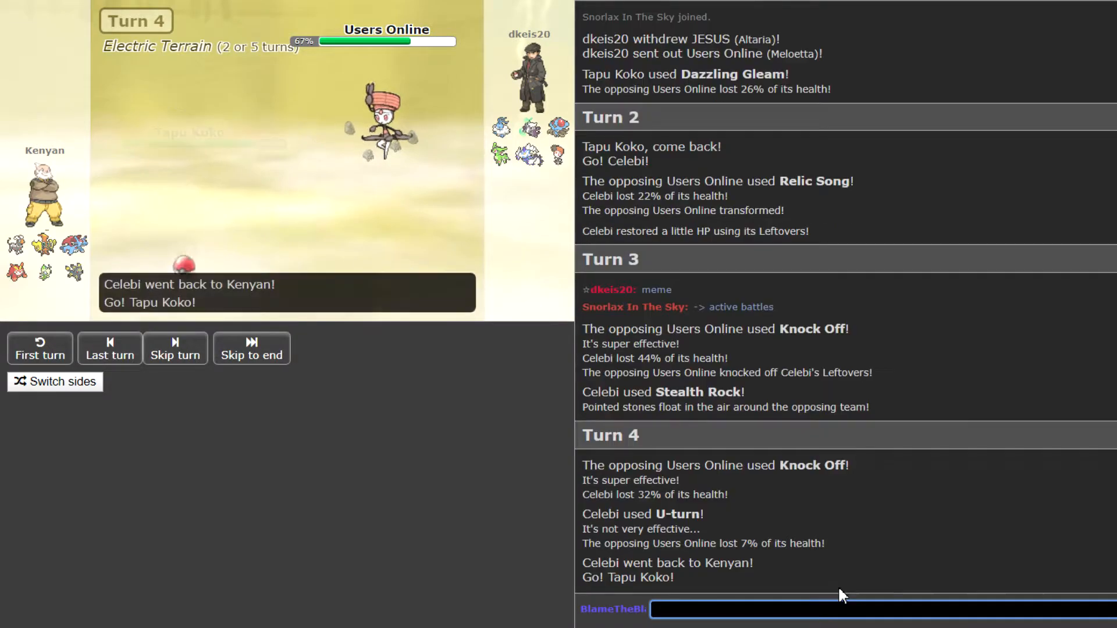
{"action": "left_click", "coordinate": [174, 348]}
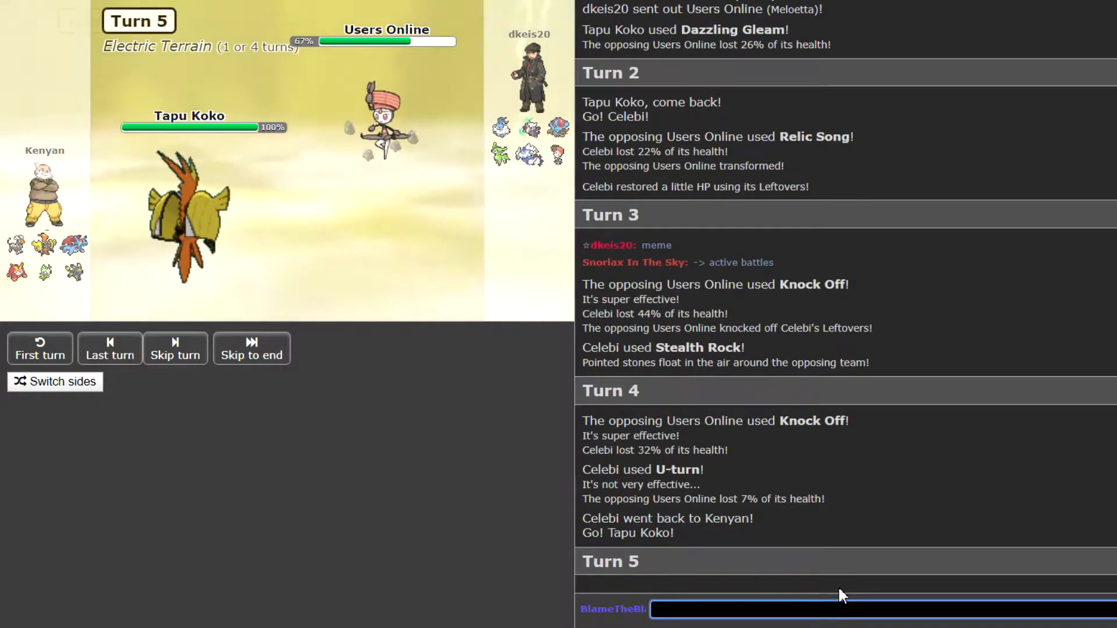
{"action": "left_click", "coordinate": [109, 348]}
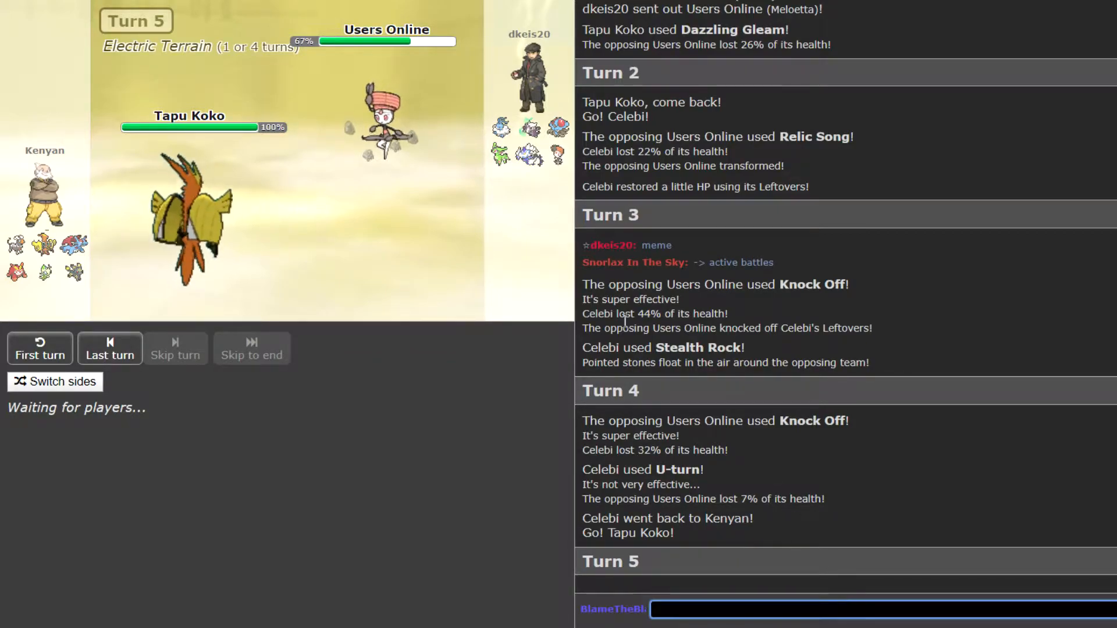
{"action": "mouse_move", "coordinate": [386, 124]}
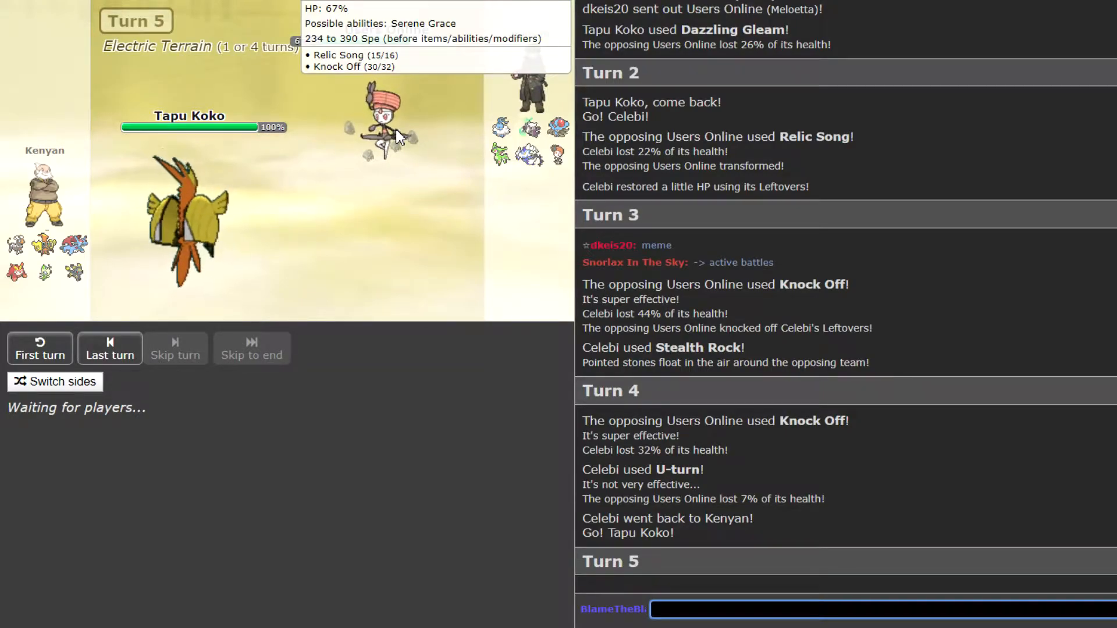
{"action": "mouse_move", "coordinate": [718, 235]}
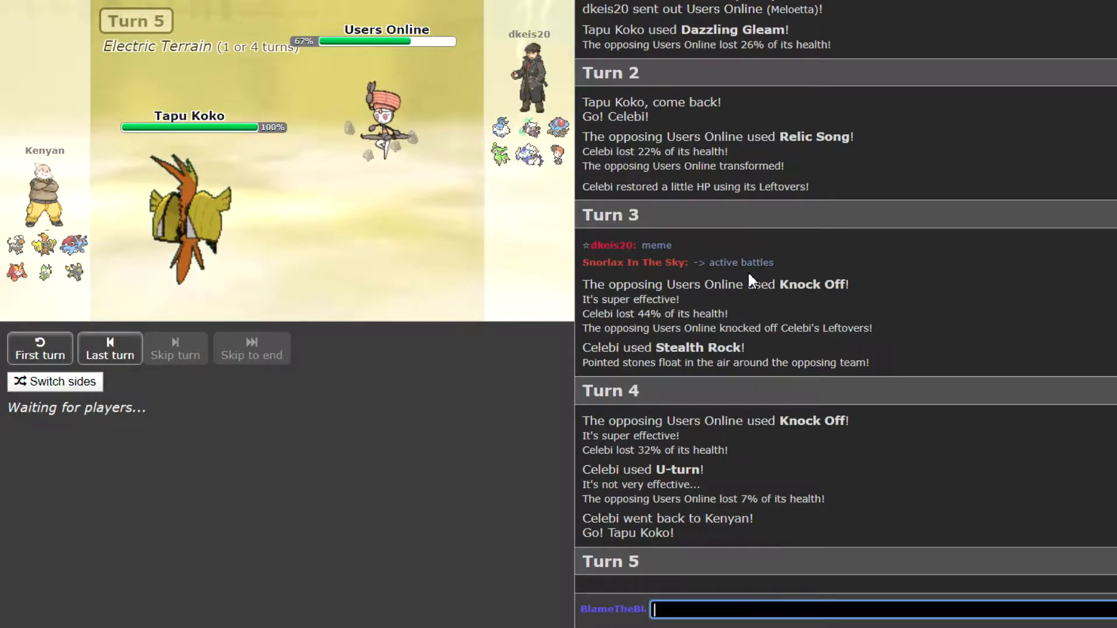
{"action": "scroll", "scroll_direction": "up", "scroll_amount": 3}
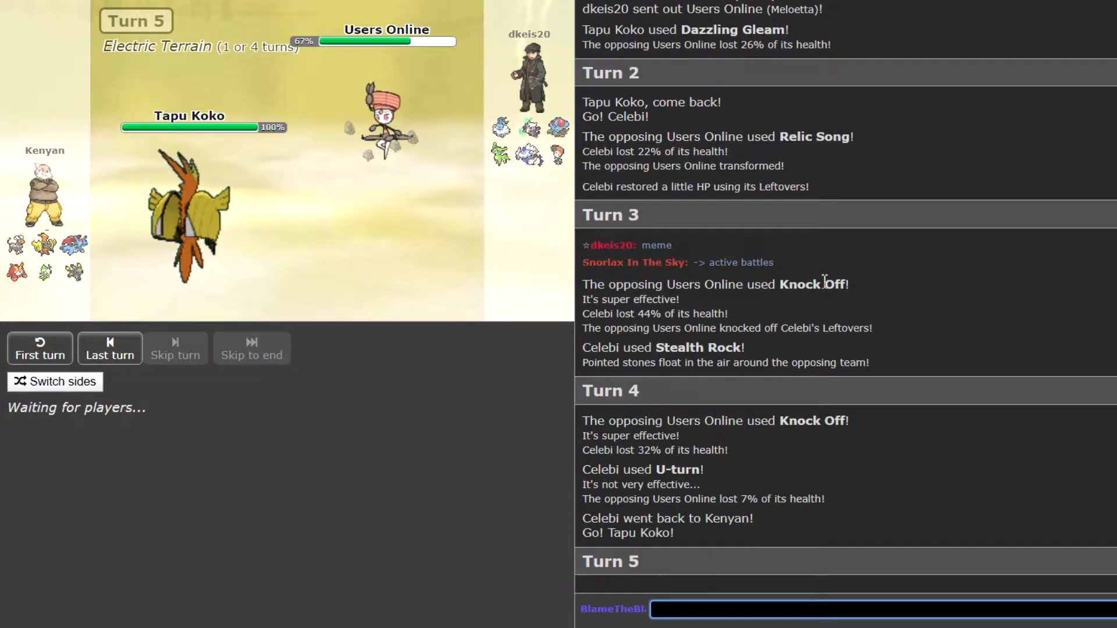
{"action": "mouse_move", "coordinate": [387, 125]}
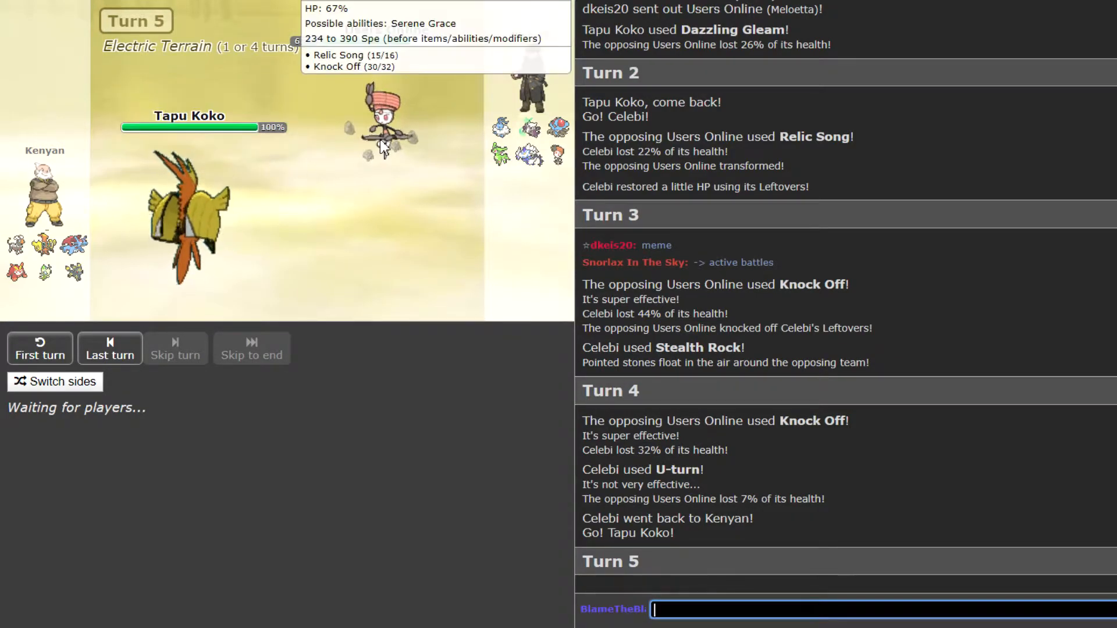
{"action": "mouse_move", "coordinate": [524, 136]}
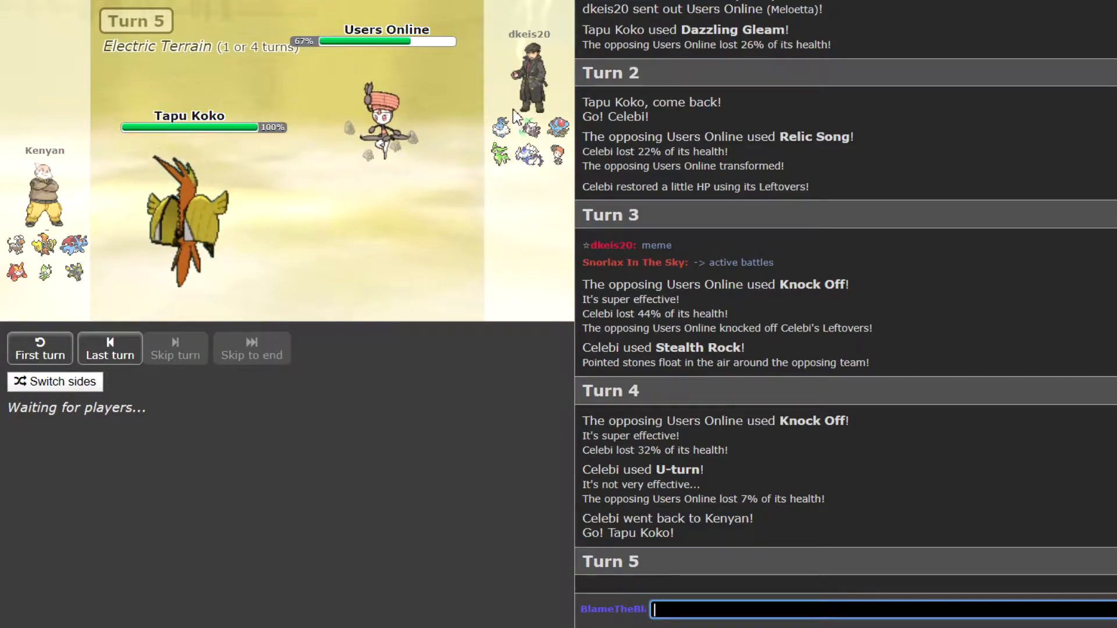
{"action": "mouse_move", "coordinate": [837, 239]}
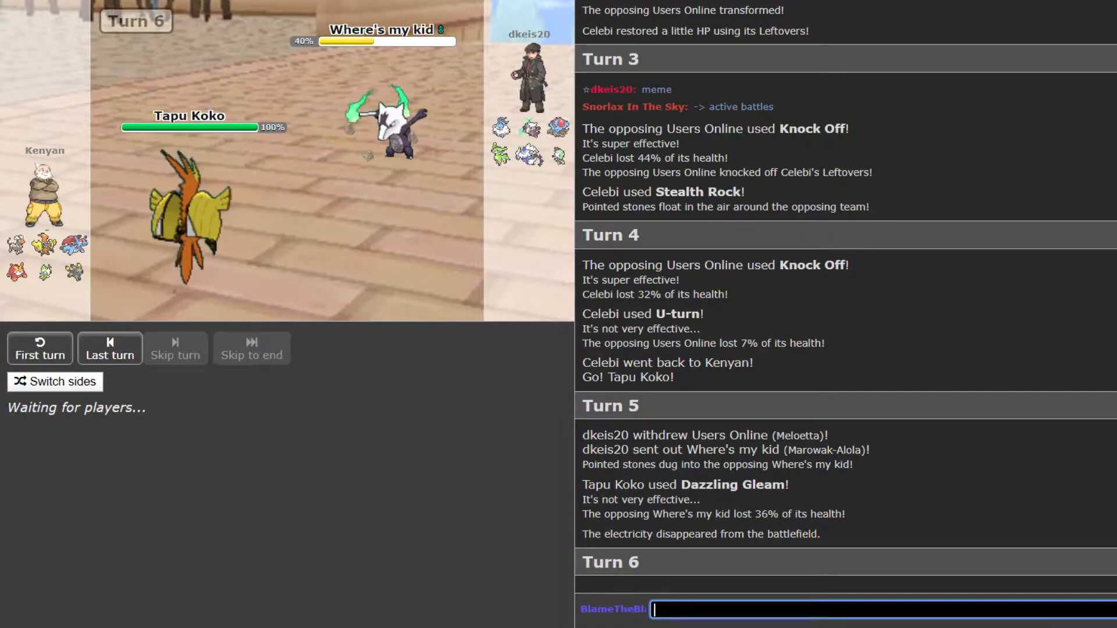
Skip through Turn 6 as Darmanitan and Tentacruel switch in
{"action": "left_click", "coordinate": [176, 349]}
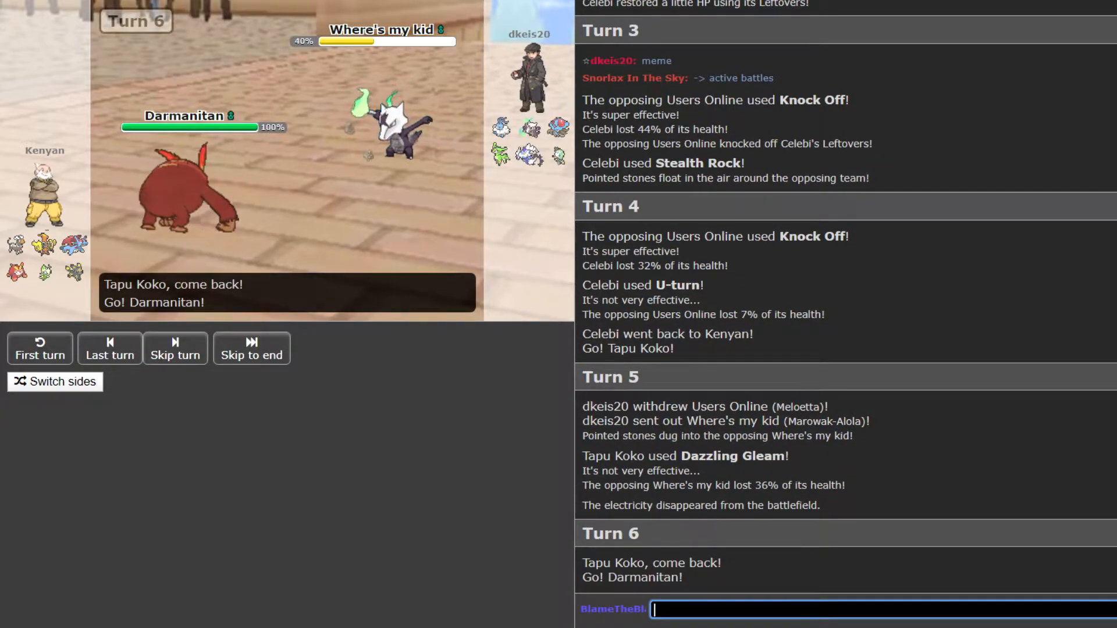
{"action": "left_click", "coordinate": [175, 349]}
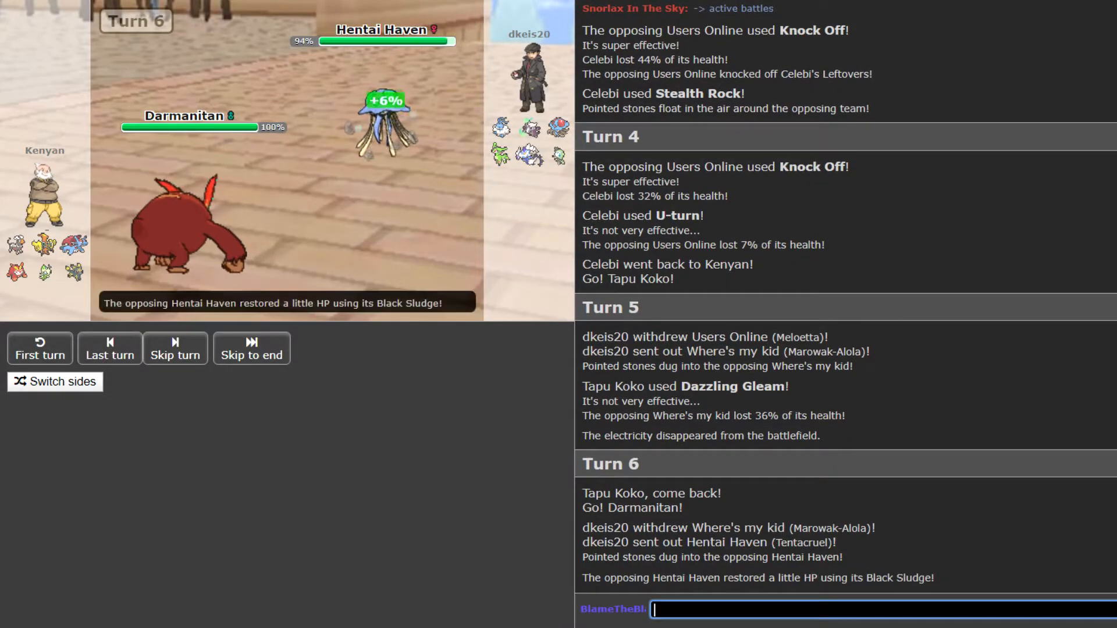
{"action": "left_click", "coordinate": [175, 349]}
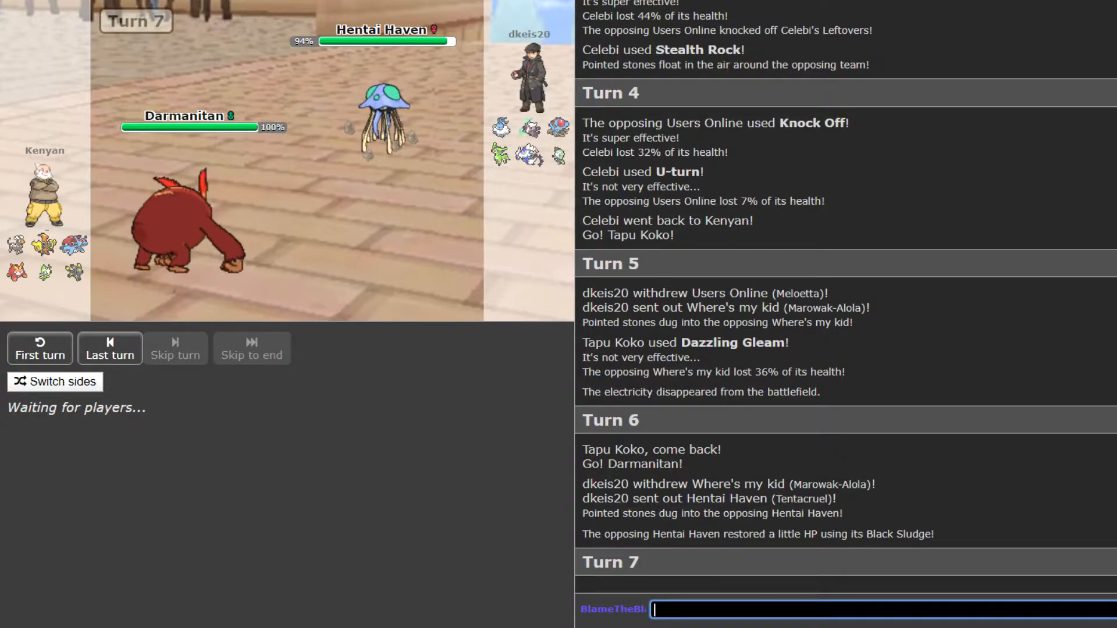
Skip through Turn 7's Earthquake and Rapid Spin into Turn 8
{"action": "left_click", "coordinate": [175, 348]}
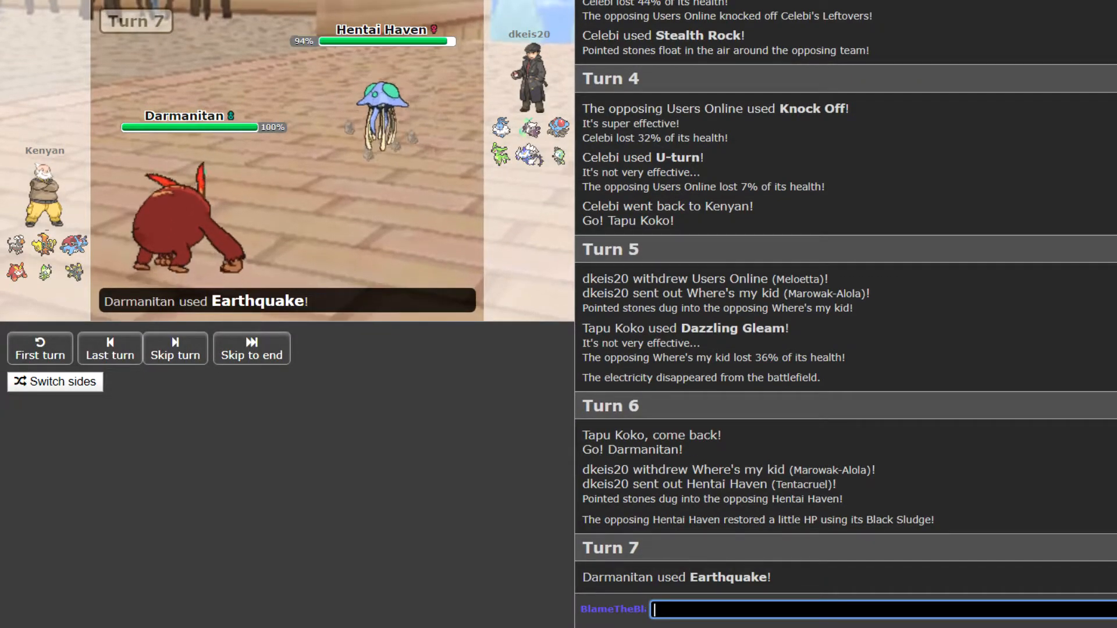
{"action": "left_click", "coordinate": [174, 348]}
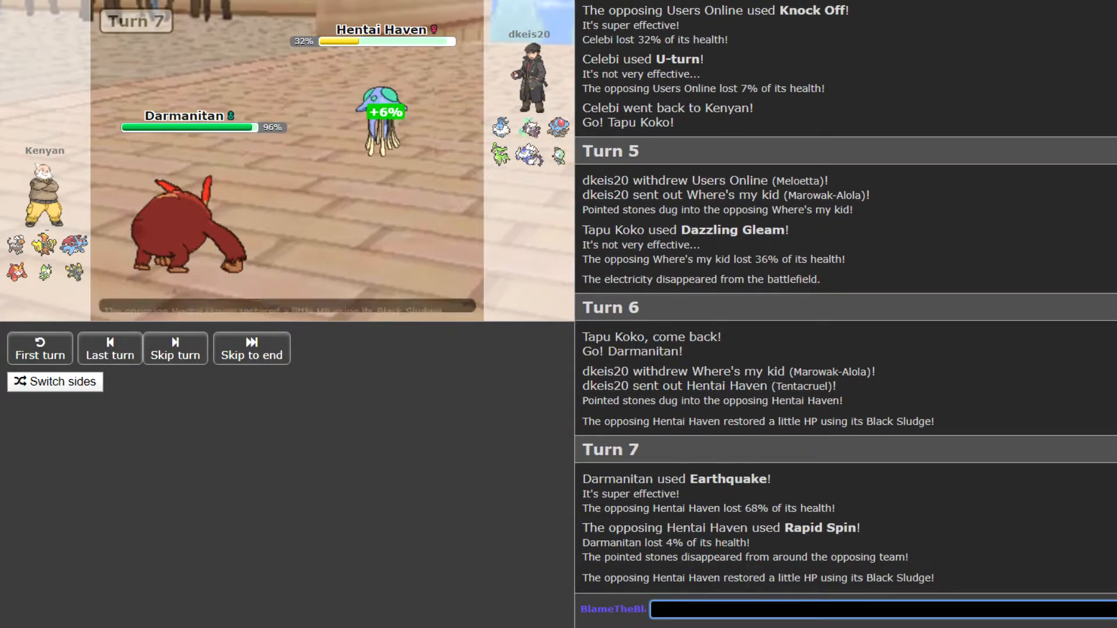
{"action": "left_click", "coordinate": [175, 348]}
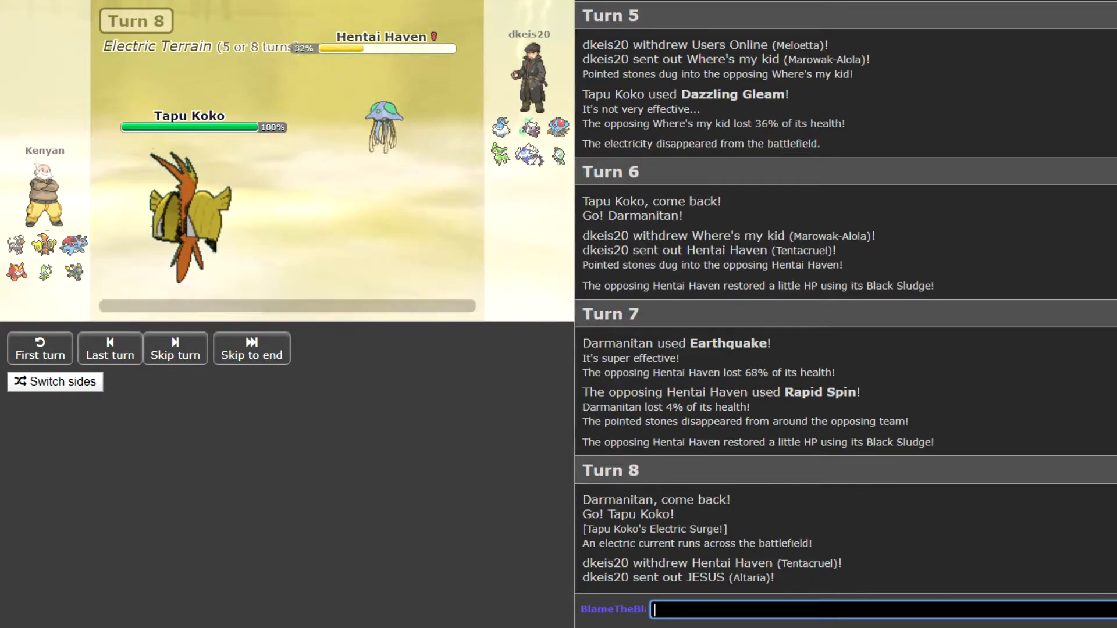
Skip ahead through Altaria's Mega Evolution, Dazzling Gleam and Roost
{"action": "left_click", "coordinate": [175, 348]}
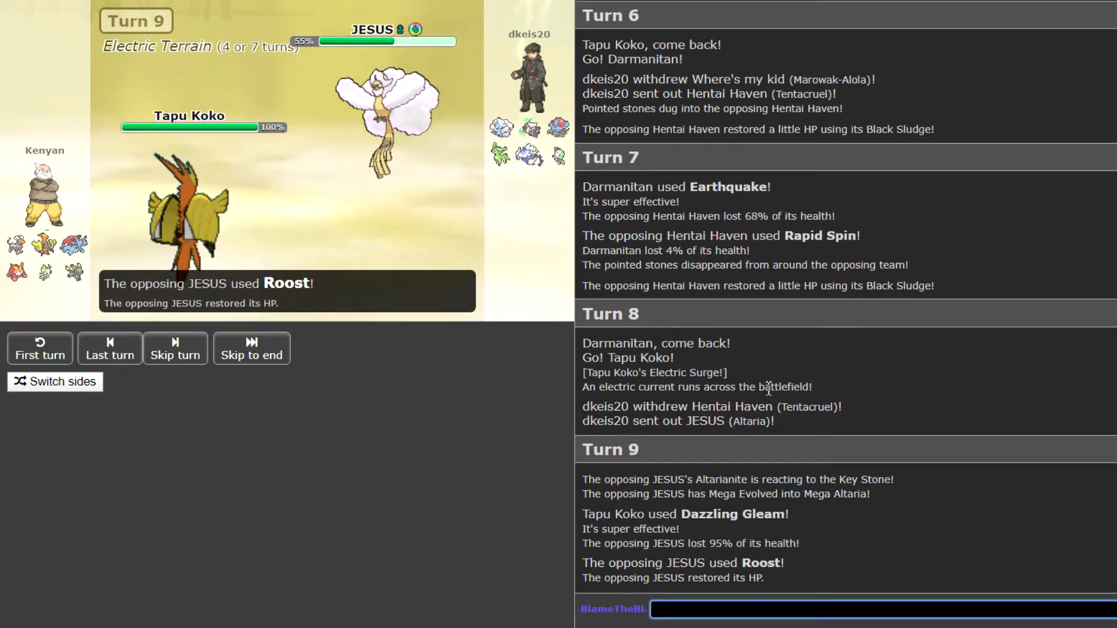
Skip ahead to Turn 10, Tapu Koko versus Mega Altaria at 55%
{"action": "left_click", "coordinate": [175, 349]}
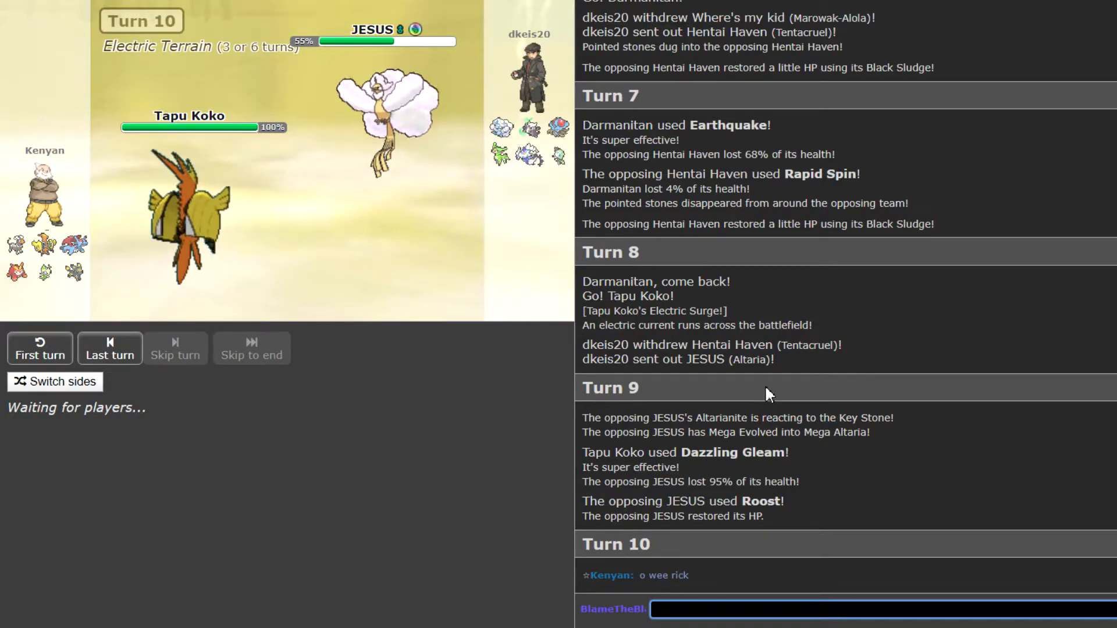
Skip past Turn 12 until Tapu Koko's U-turn knocks out Users Online
{"action": "left_click", "coordinate": [175, 348]}
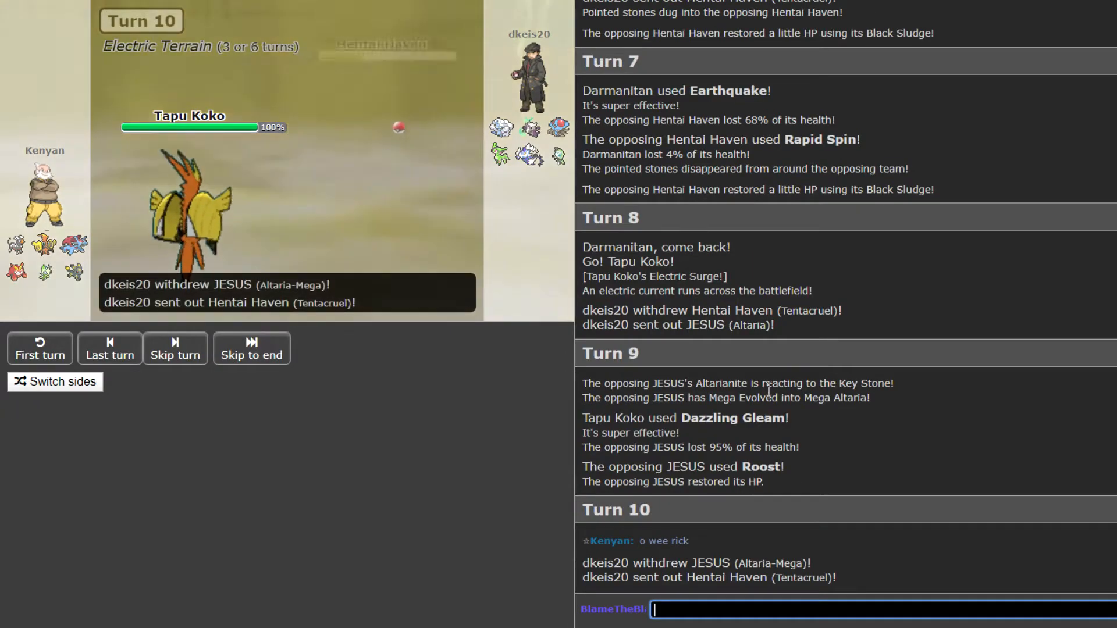
{"action": "left_click", "coordinate": [174, 348]}
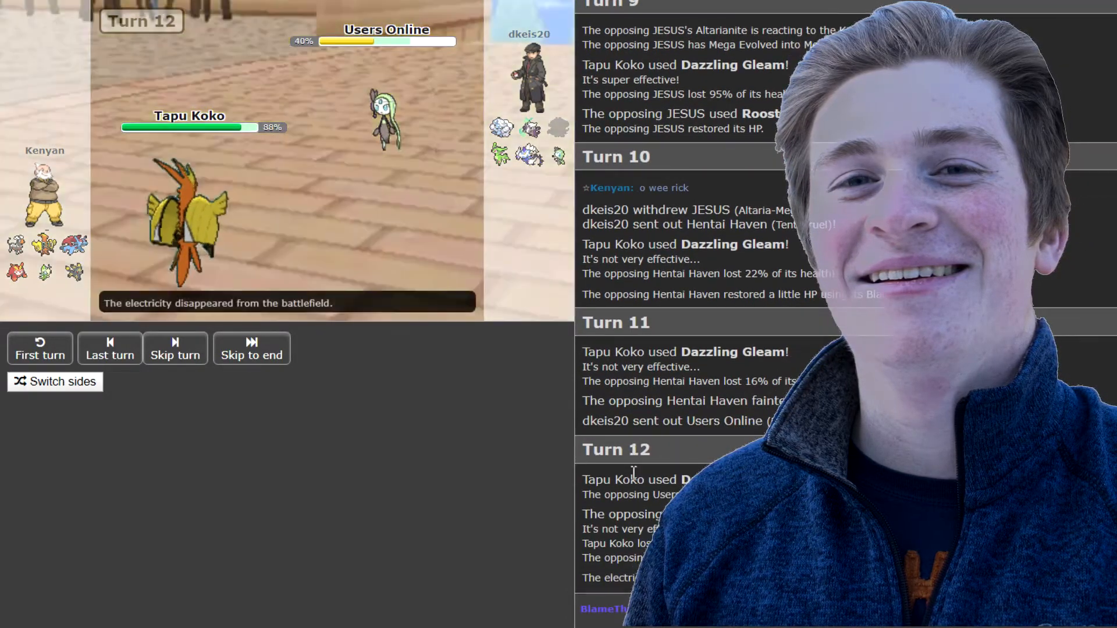
{"action": "left_click", "coordinate": [175, 348]}
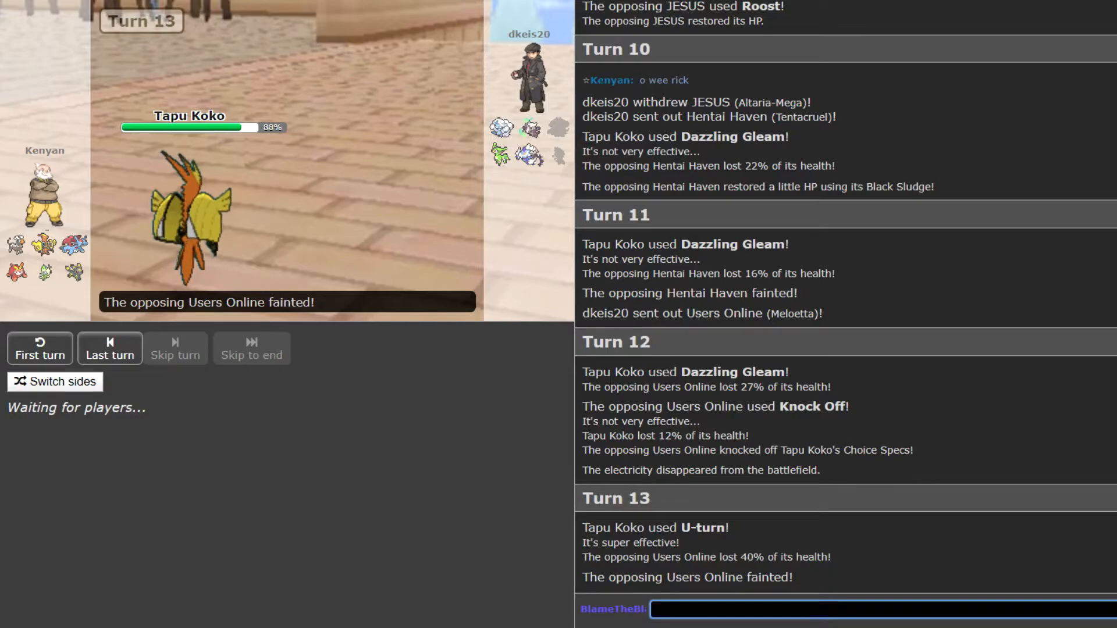
Skip ahead until Houndoom enters and Turn 14 begins
{"action": "left_click", "coordinate": [175, 348]}
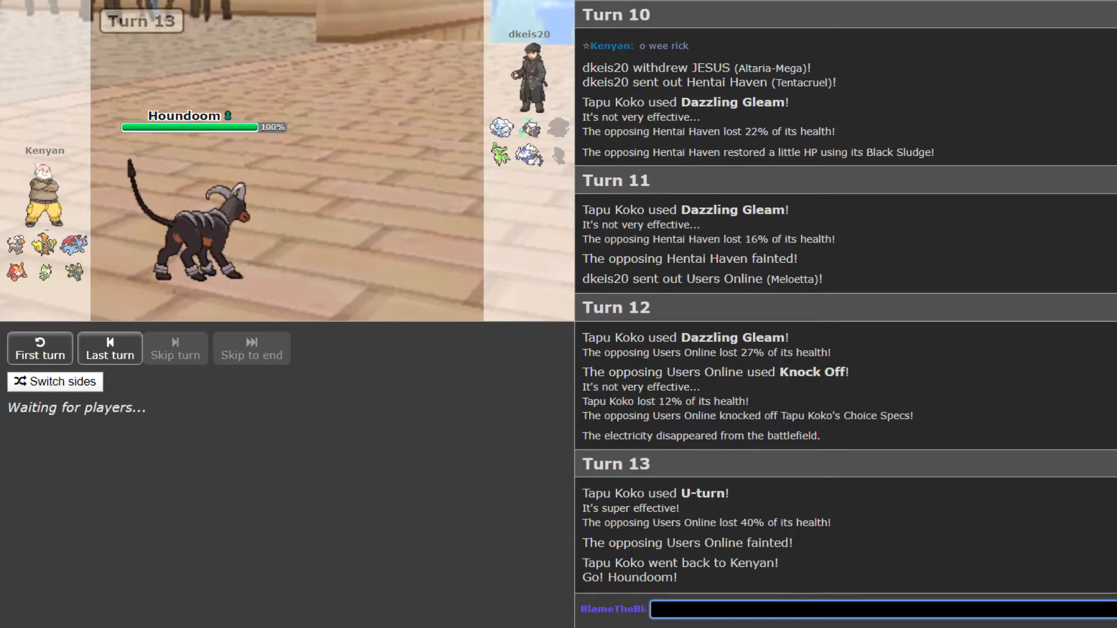
{"action": "left_click", "coordinate": [175, 349]}
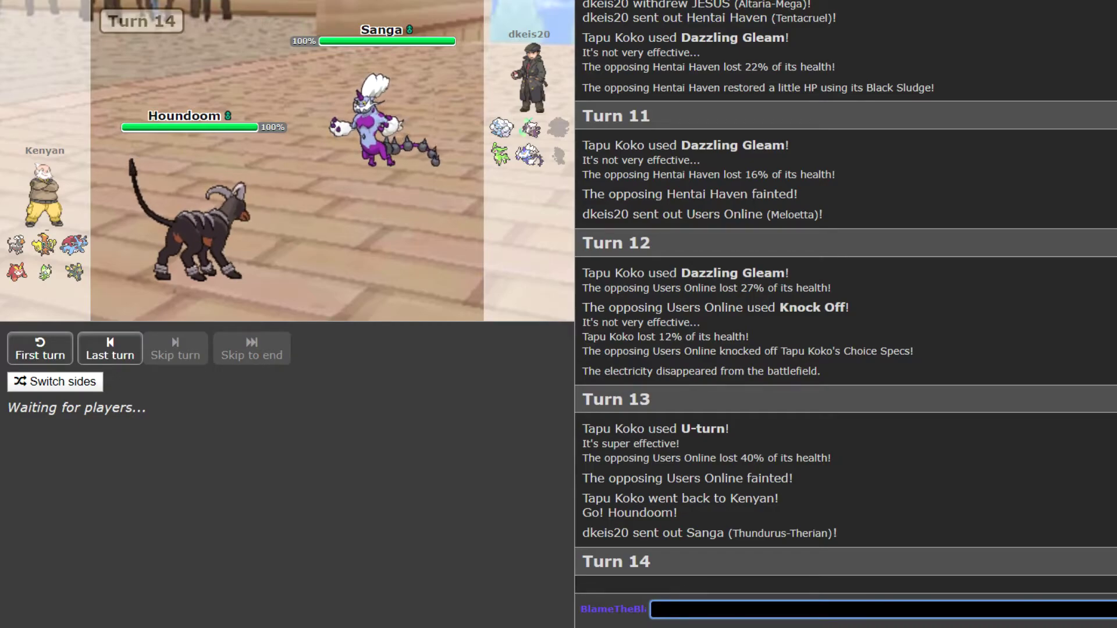
Skip through Turns 14–16 until Thunderbolt leaves Darmanitan at 15%
{"action": "left_click", "coordinate": [175, 348]}
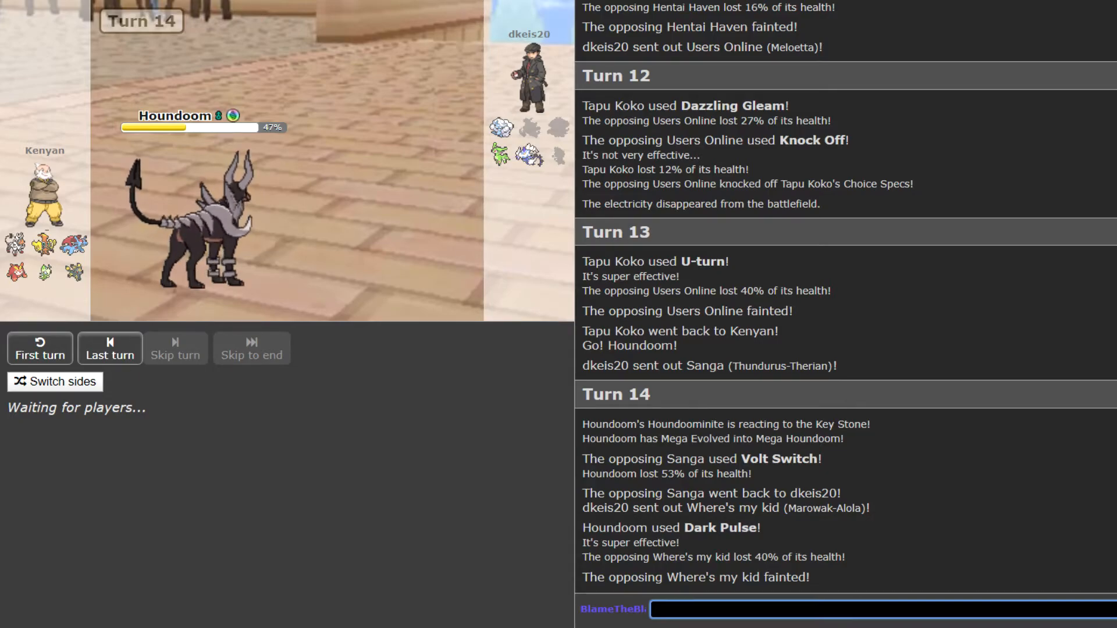
{"action": "left_click", "coordinate": [175, 348]}
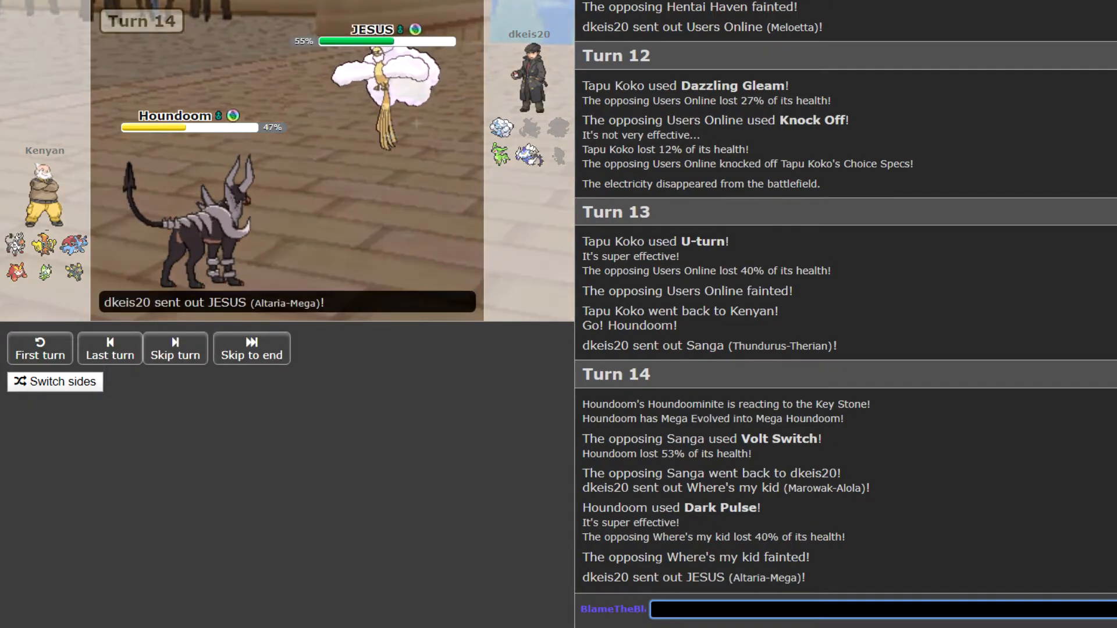
{"action": "left_click", "coordinate": [175, 348]}
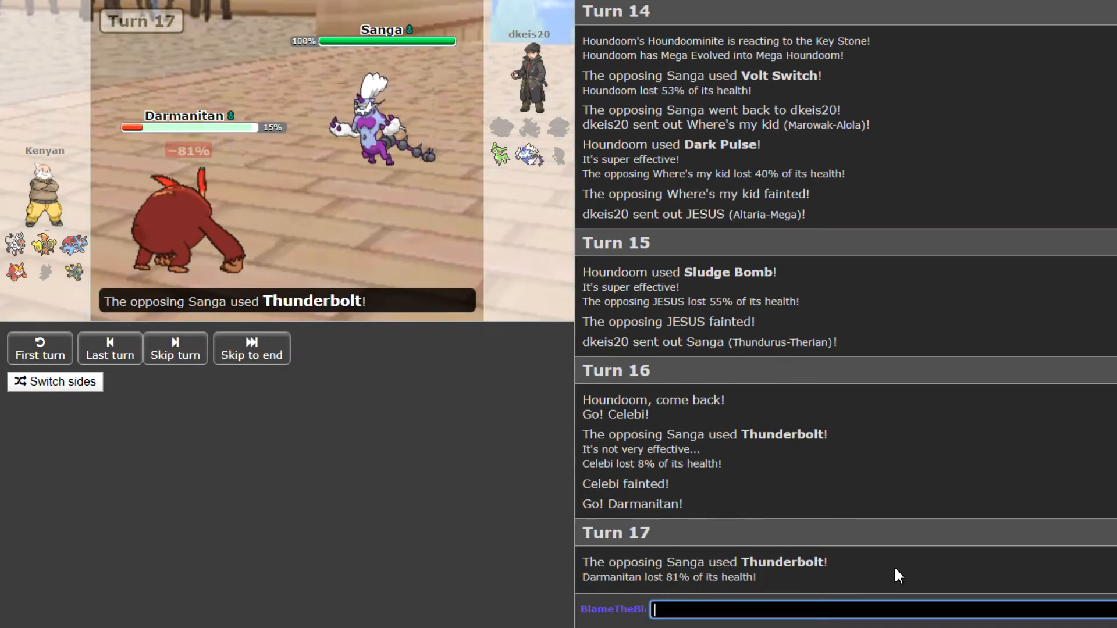
Skip through Darmanitan's Flare Blitz KO on Sanga to Houndoom's Turn 18 Fire Blast on Virizion
{"action": "left_click", "coordinate": [175, 348]}
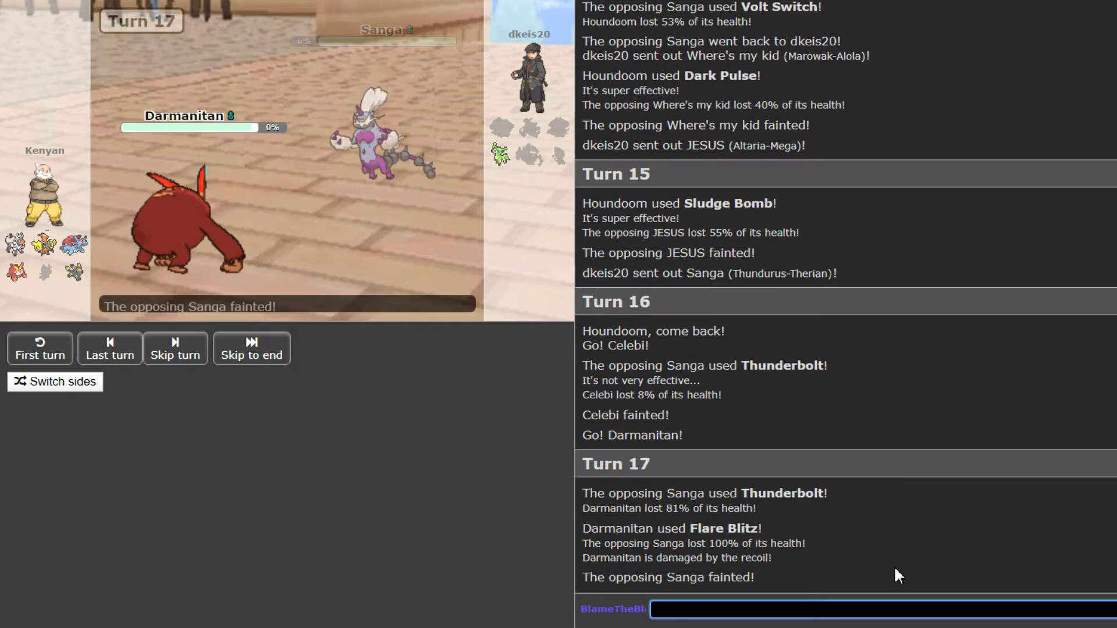
{"action": "left_click", "coordinate": [174, 349]}
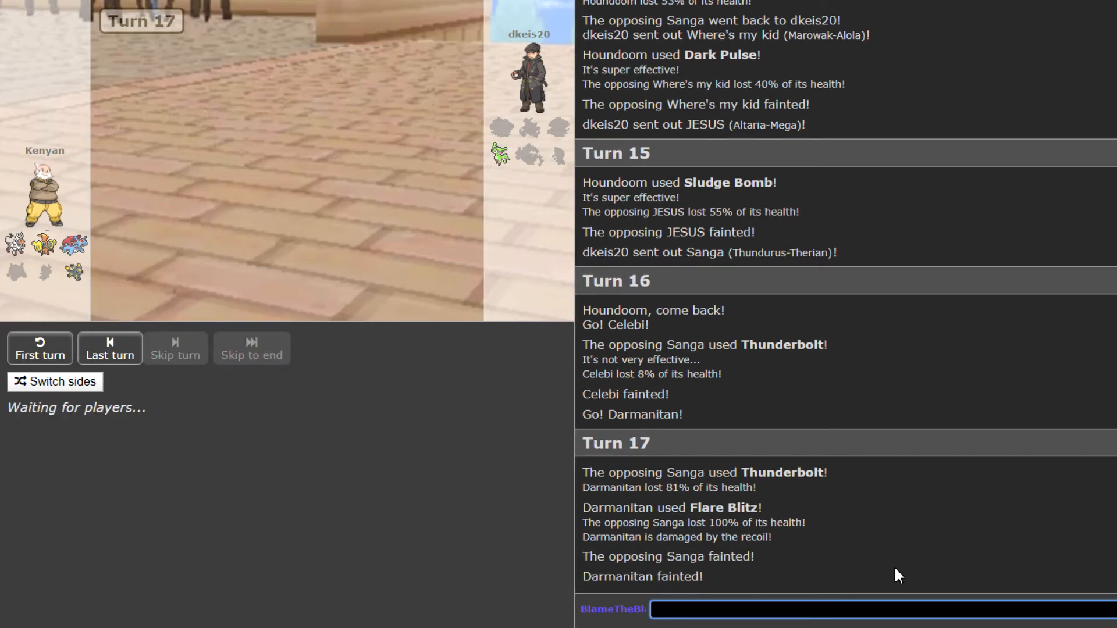
{"action": "left_click", "coordinate": [175, 349]}
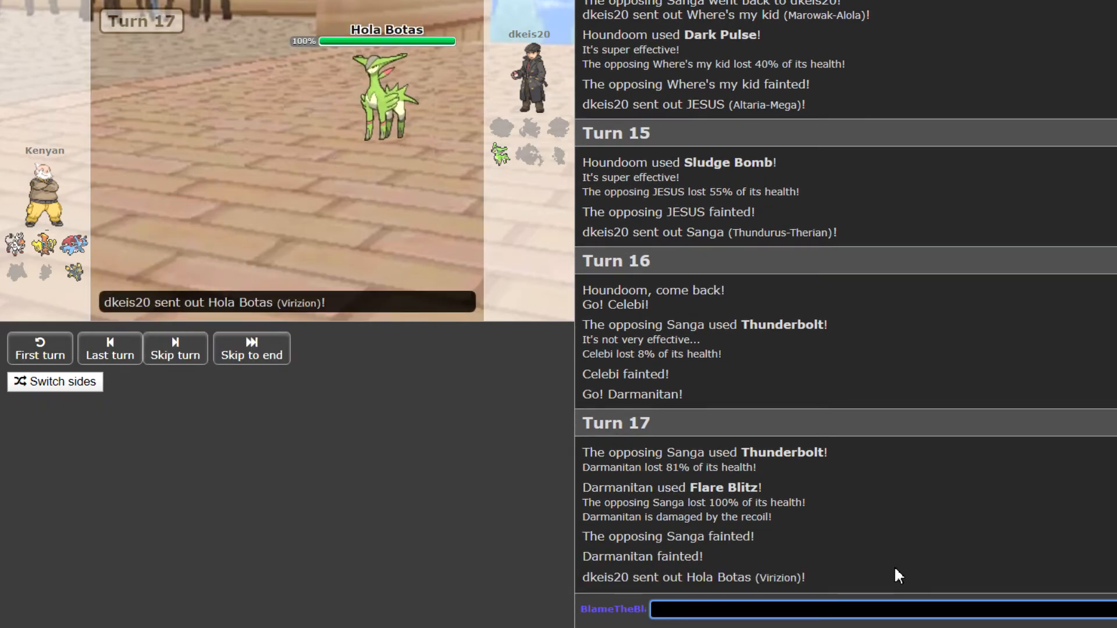
{"action": "left_click", "coordinate": [174, 349]}
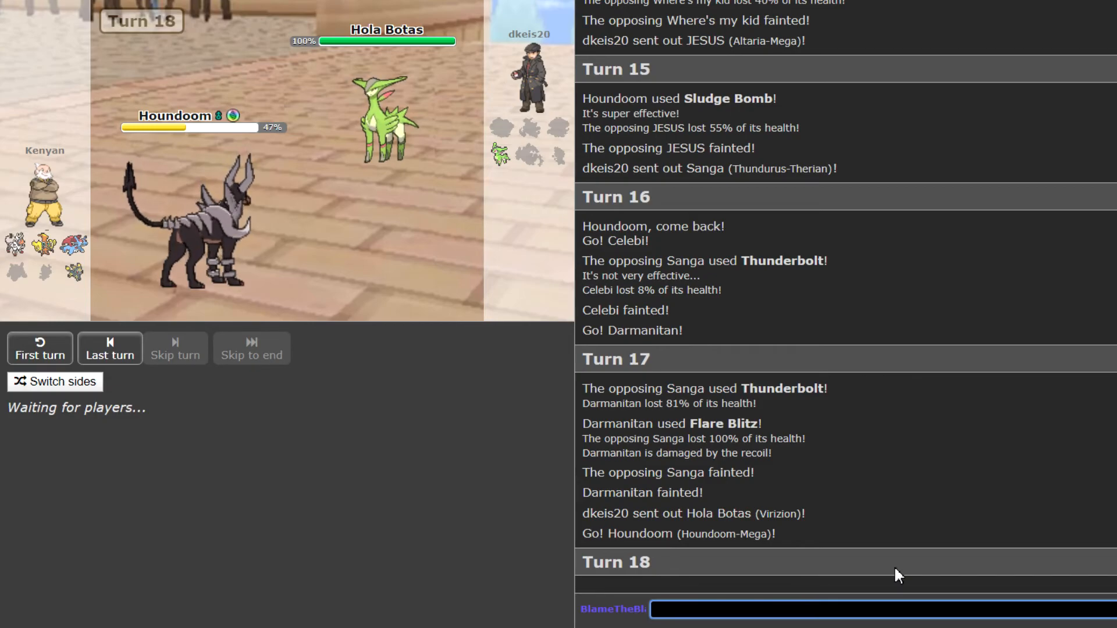
{"action": "left_click", "coordinate": [175, 348]}
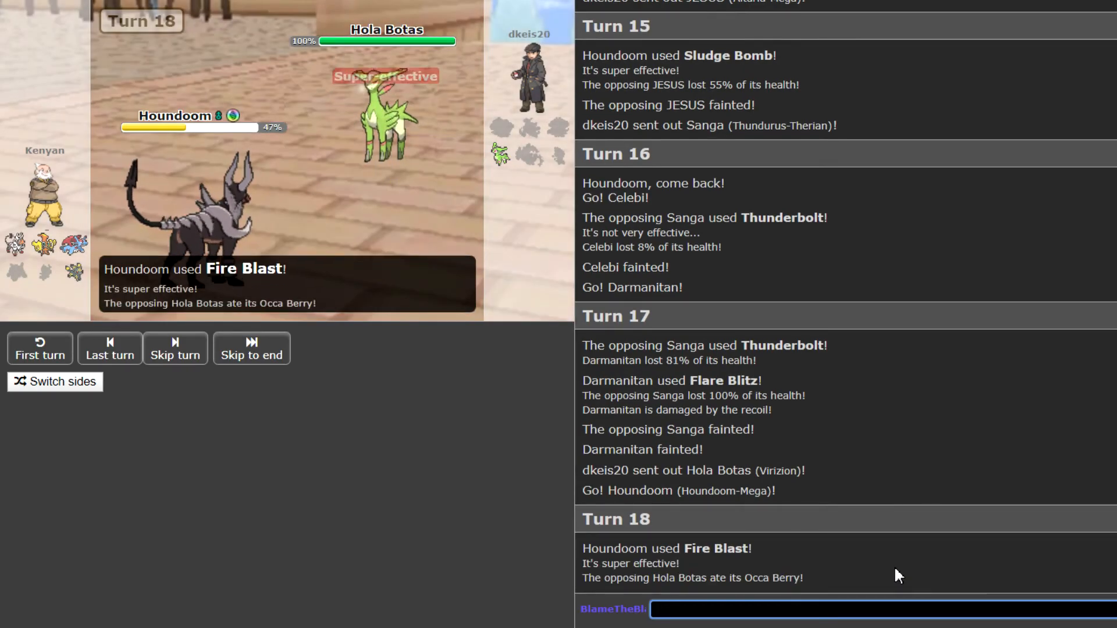